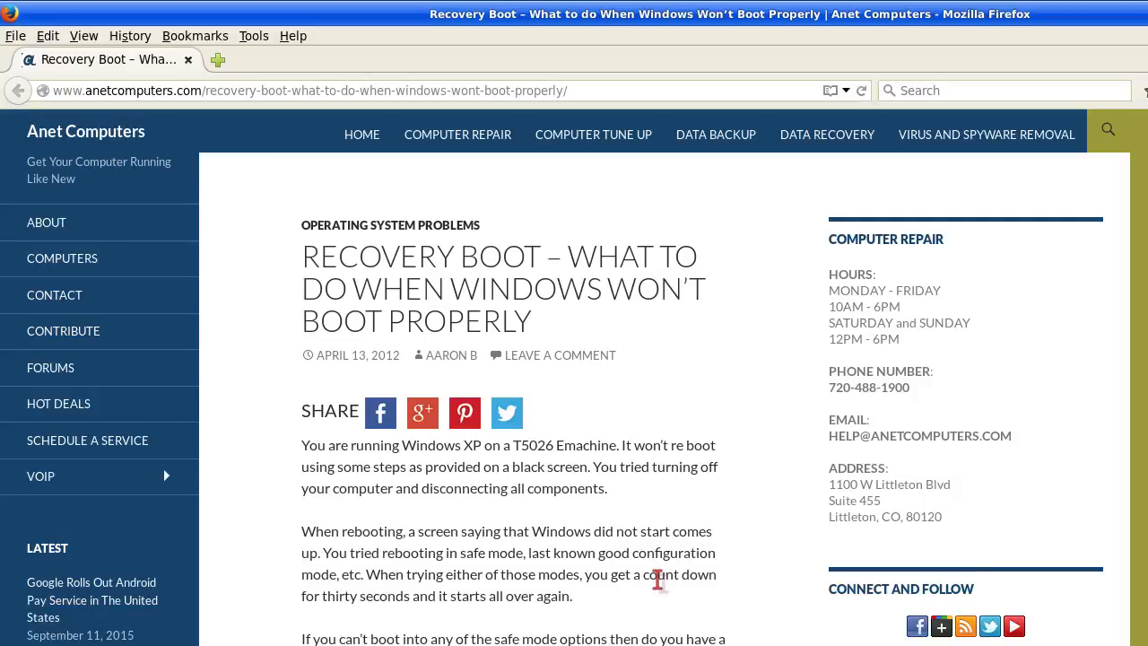
mouse_move(785, 572)
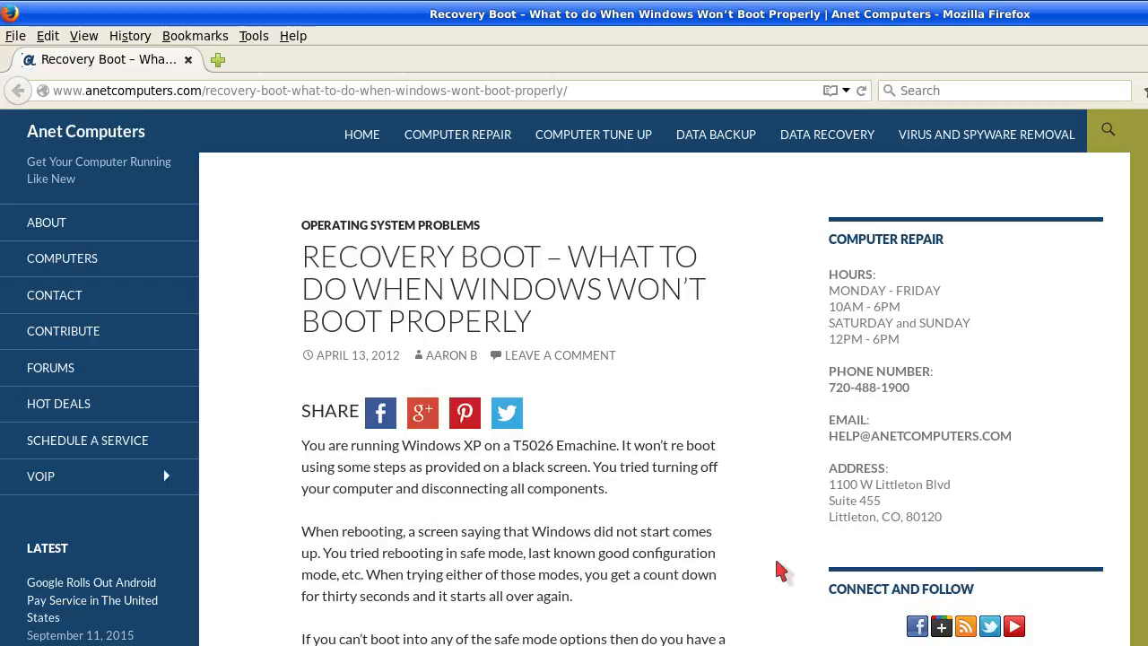
scroll(down, 3)
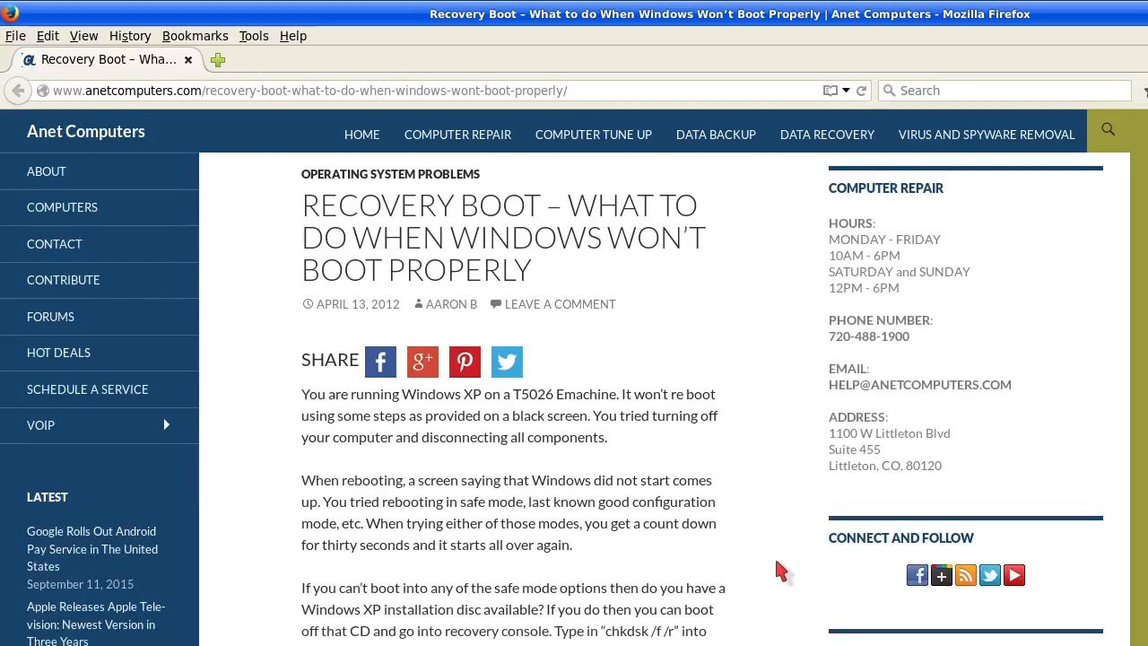
scroll(down, 3)
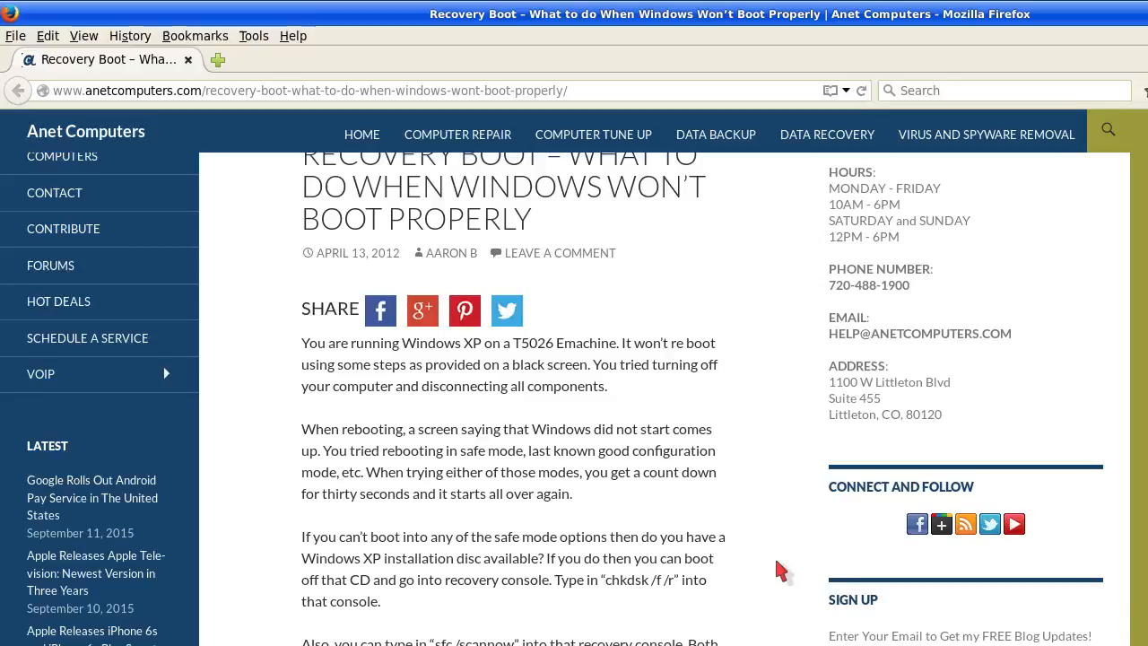
scroll(down, 3)
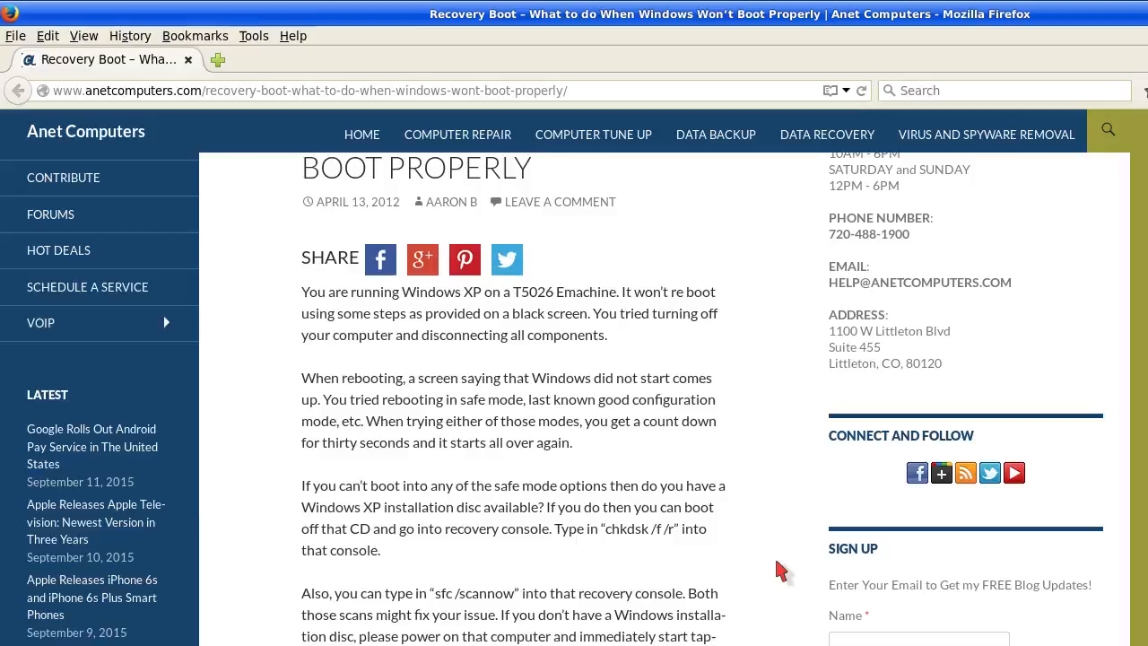
scroll(down, 3)
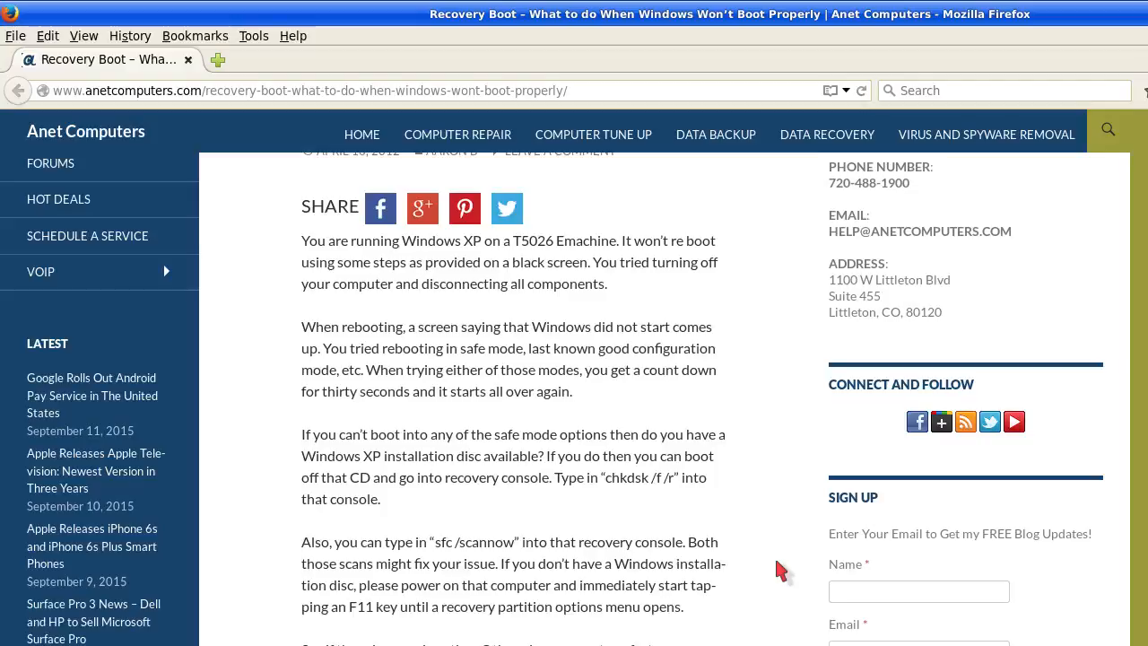
scroll(down, 3)
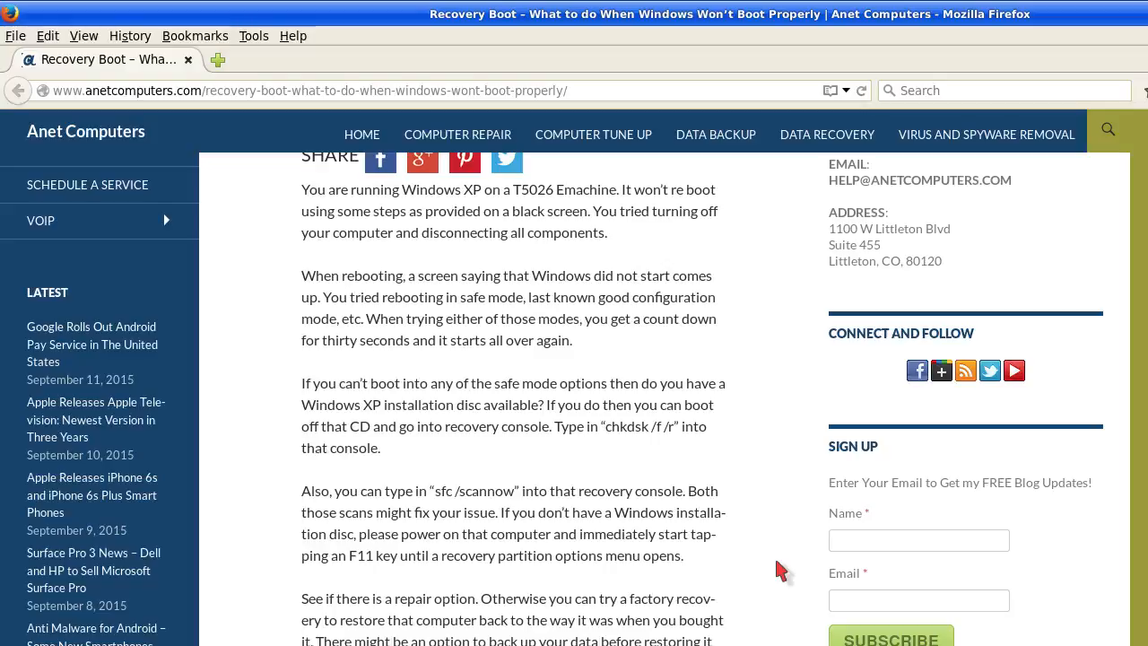
scroll(down, 3)
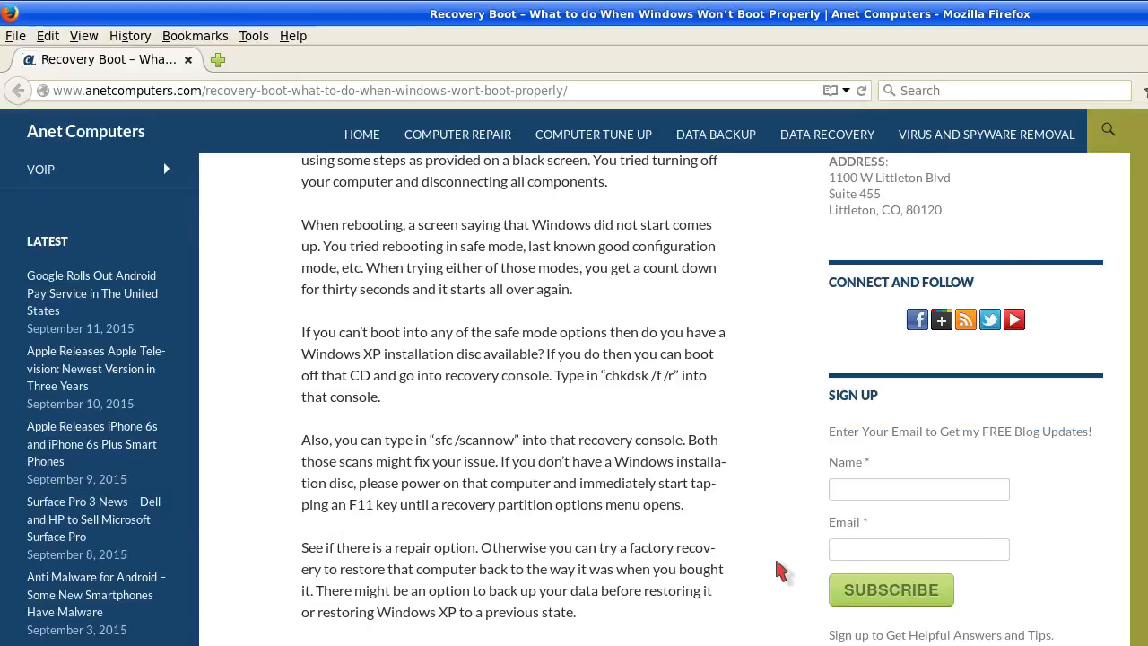
scroll(down, 3)
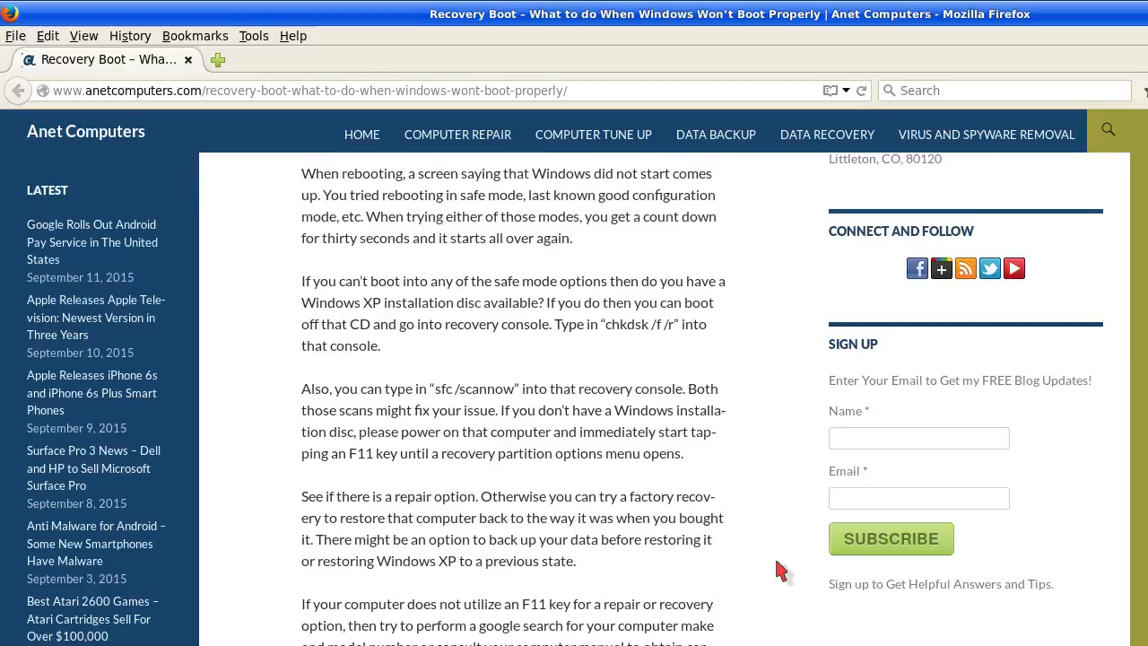
scroll(down, 3)
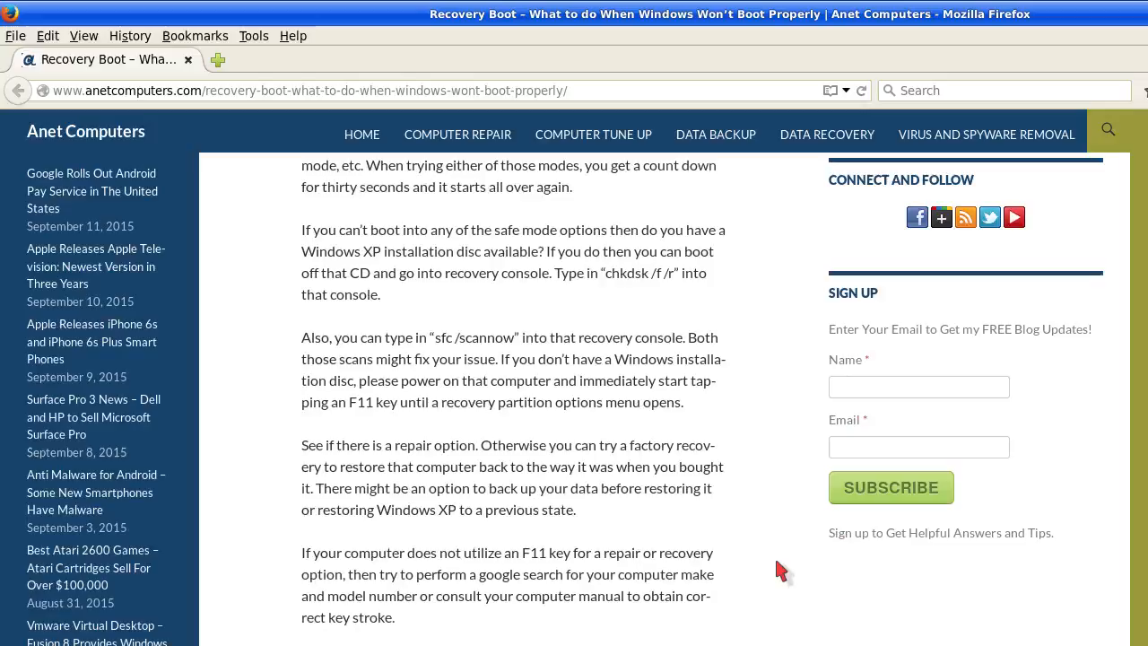
scroll(down, 3)
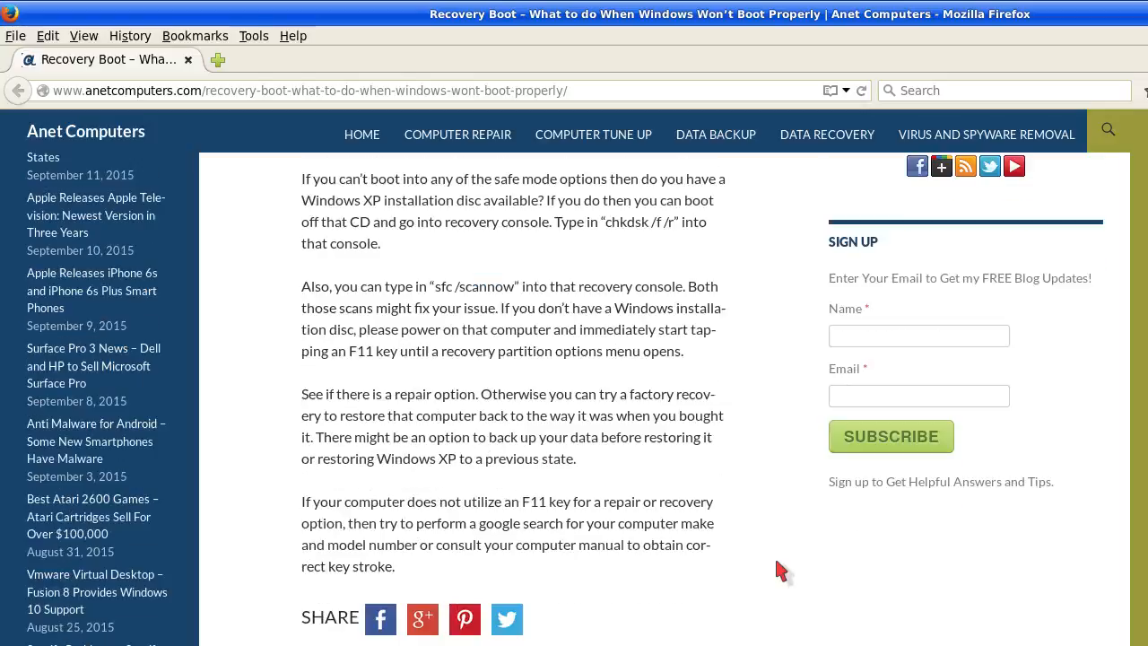
scroll(down, 3)
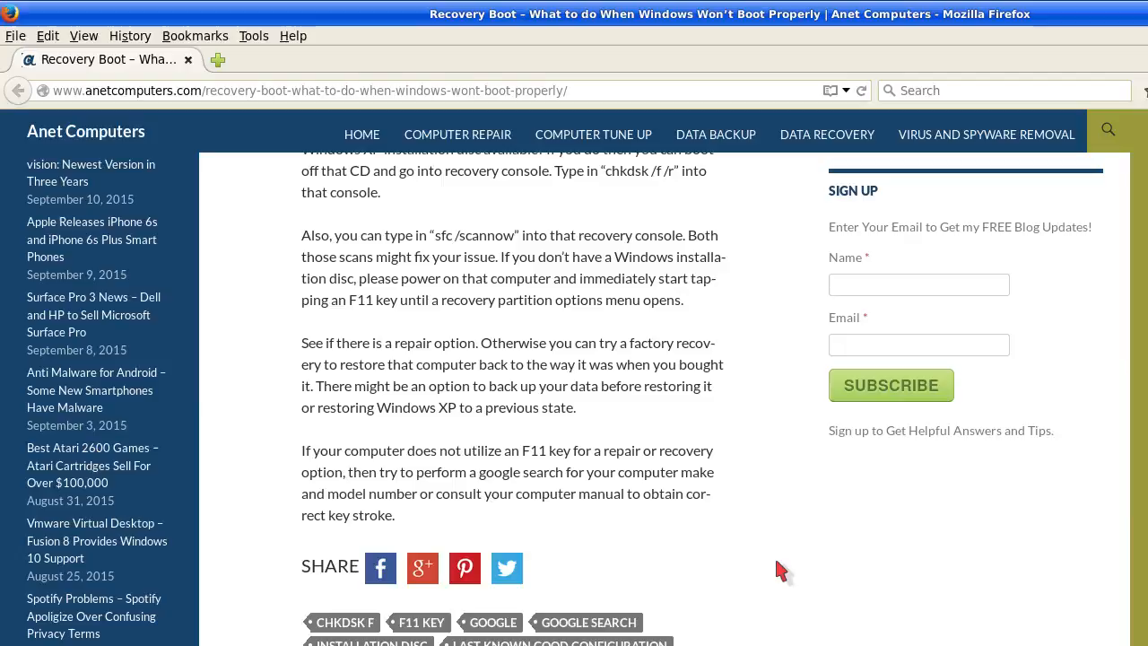
scroll(down, 3)
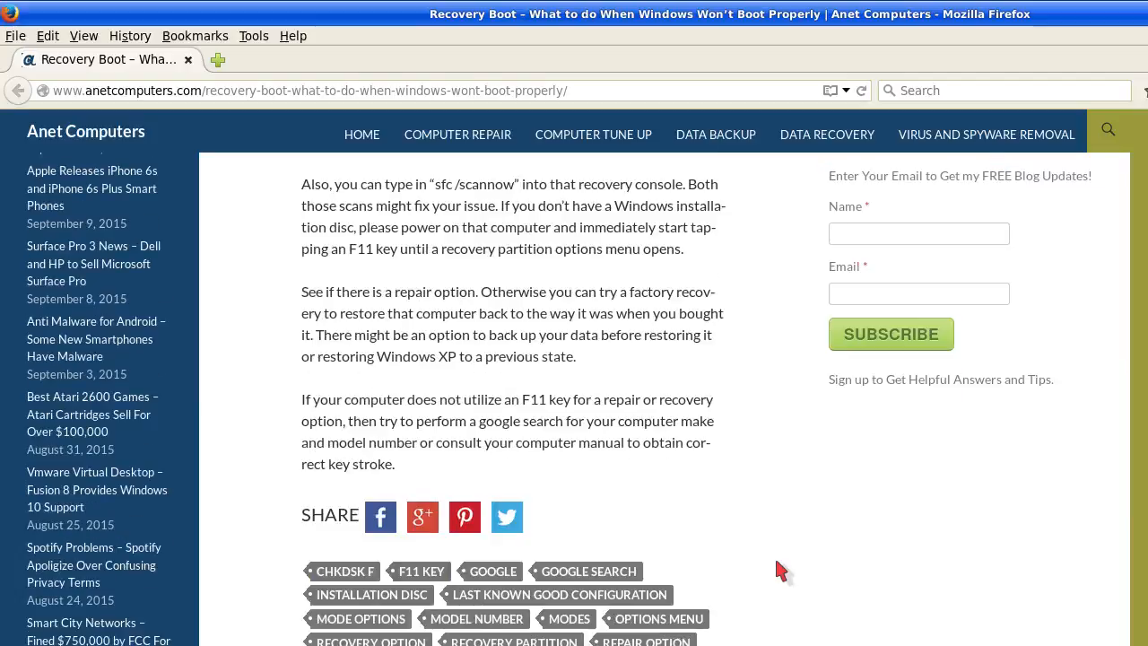